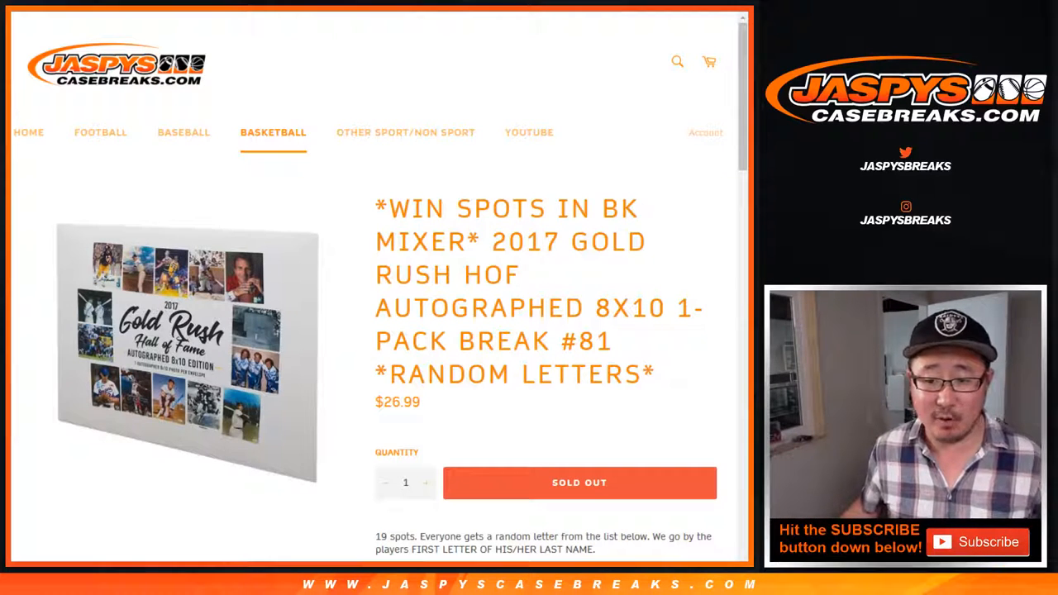
- Scroll through the Gold Rush break description and its Letters list on the product page
scroll(down, 3)
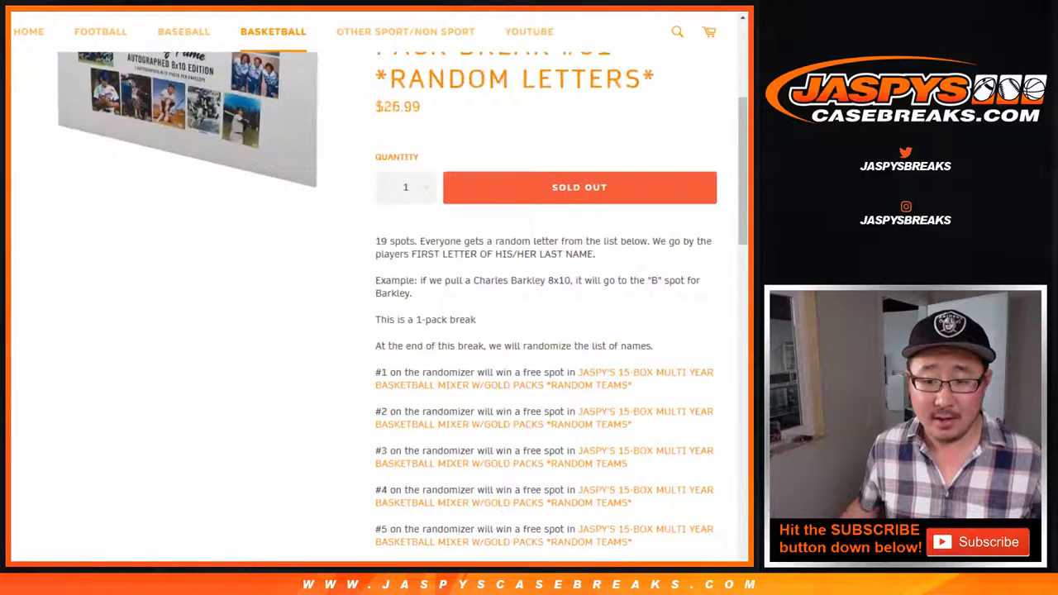
scroll(down, 3)
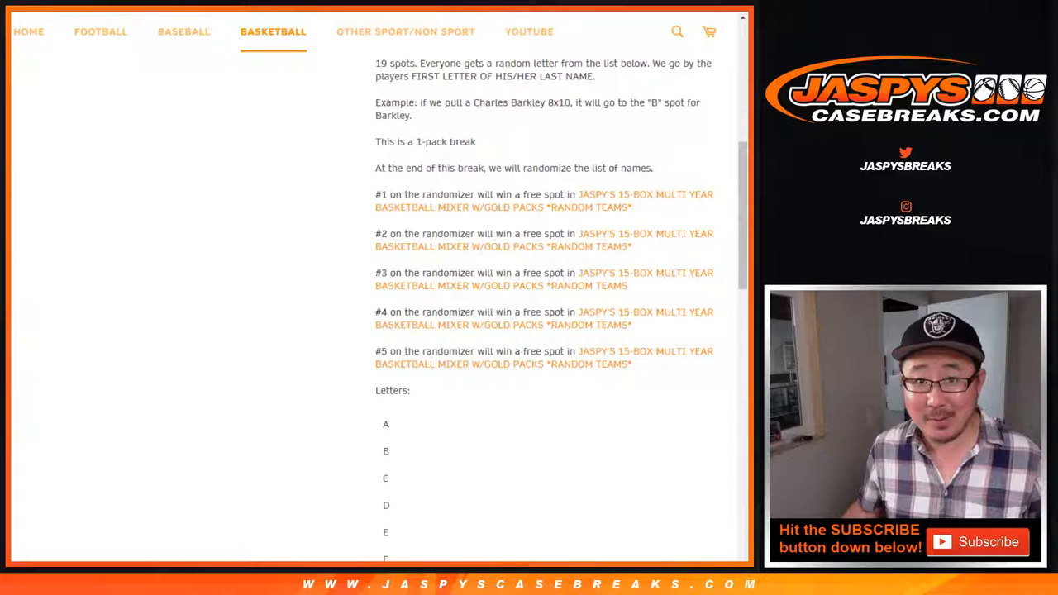
drag(374, 194, 632, 363)
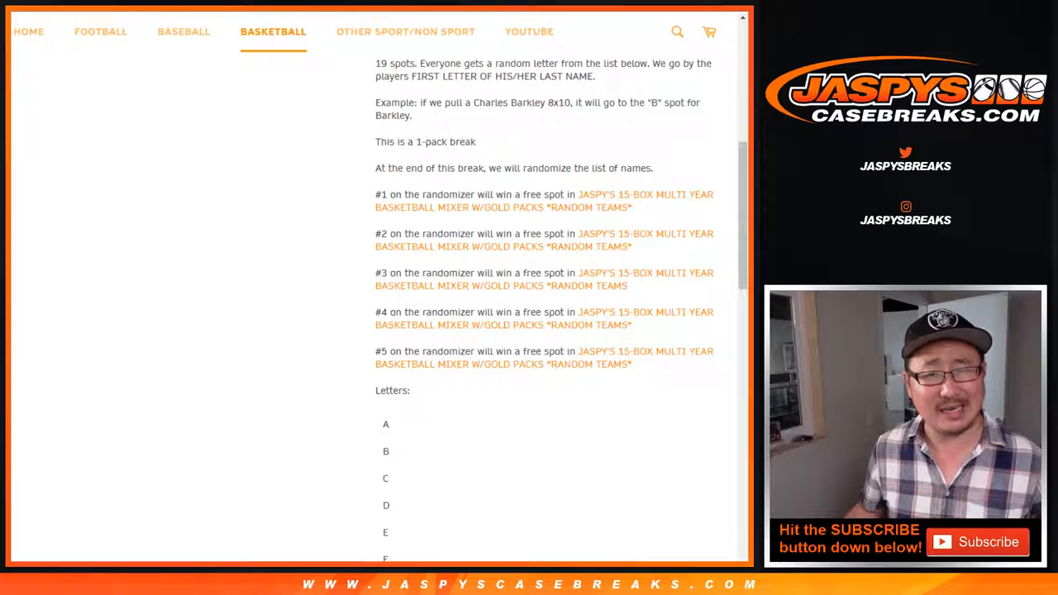
scroll(up, 3)
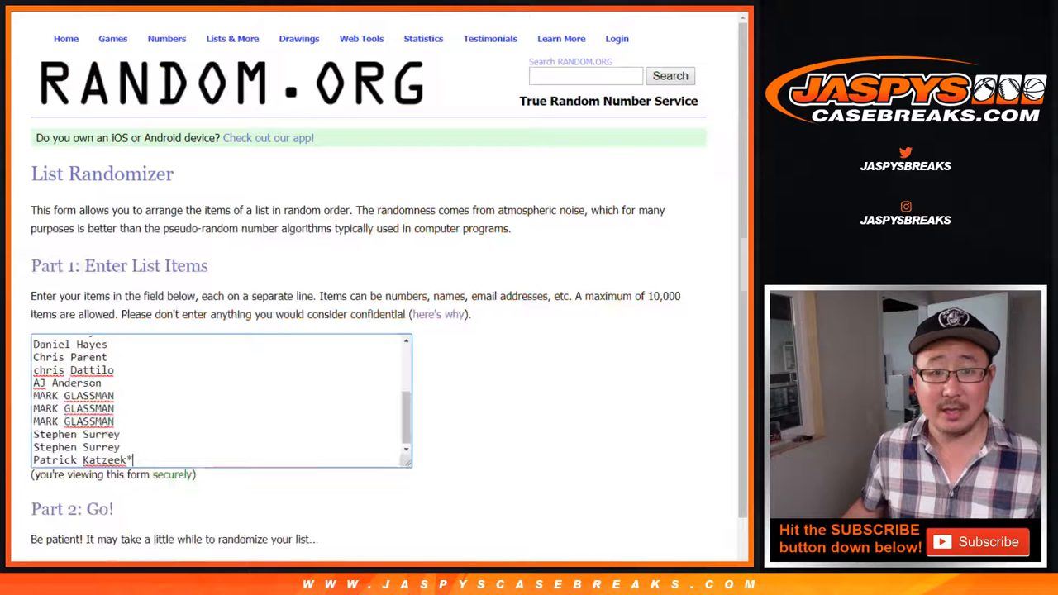
- Randomize the 19-name list in RANDOM.ORG's List Randomizer
scroll(down, 3)
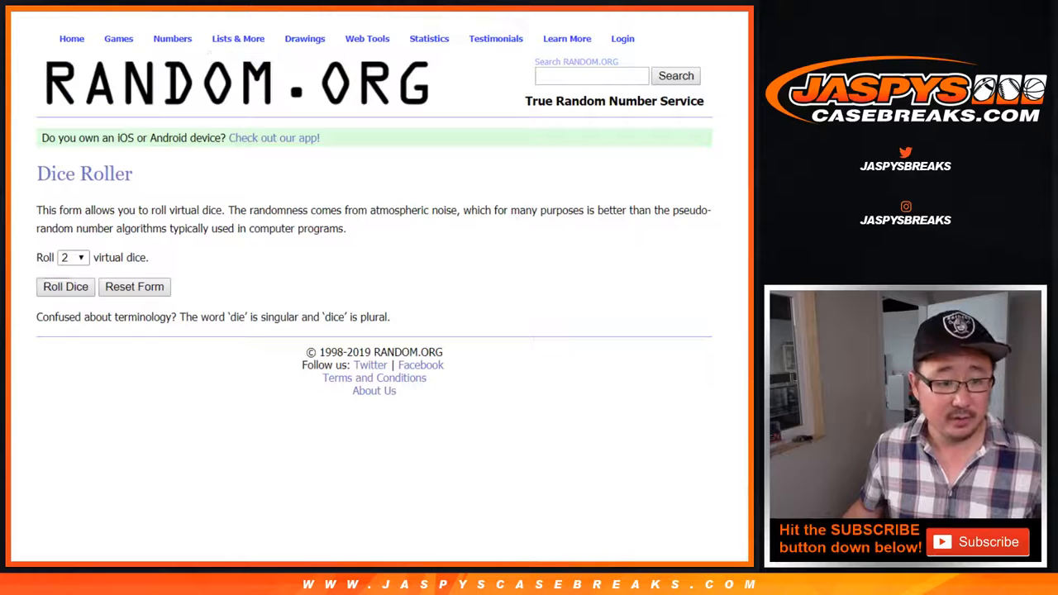
click(66, 287)
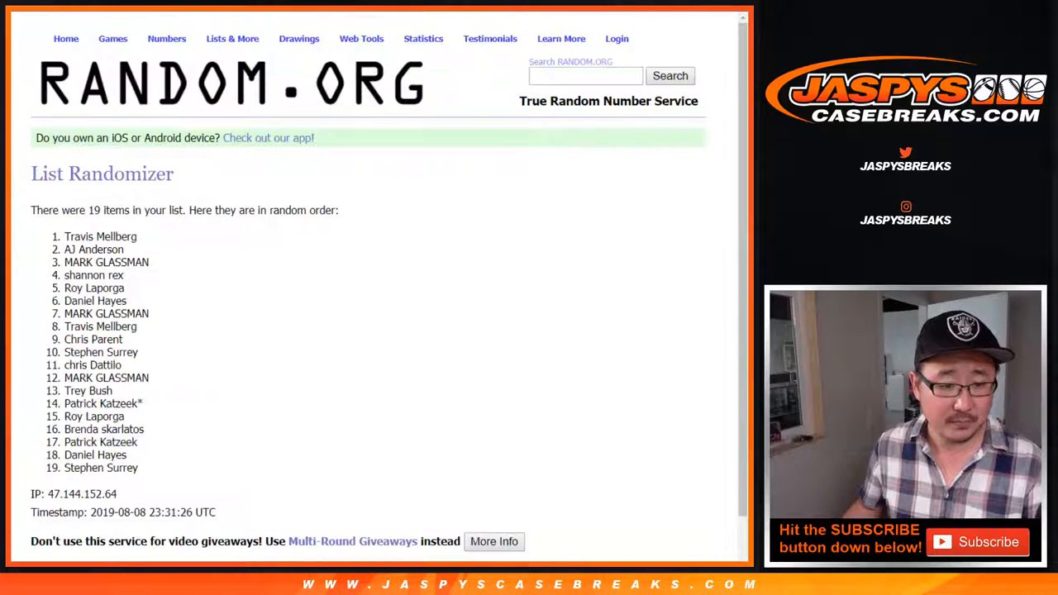
scroll(down, 3)
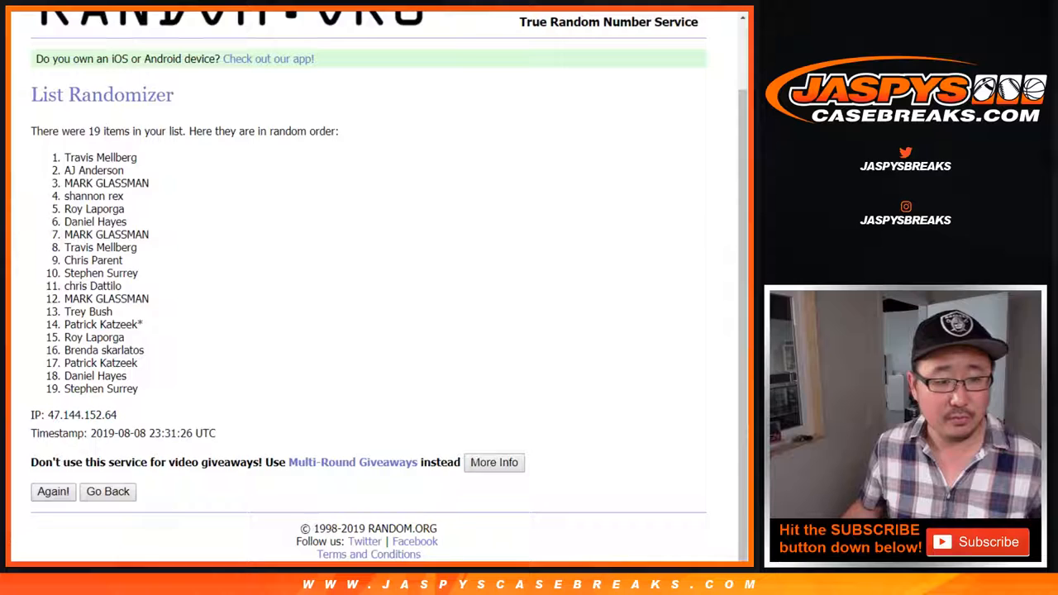
- Return to the entry form and shuffle the 19 letters into random order
click(53, 491)
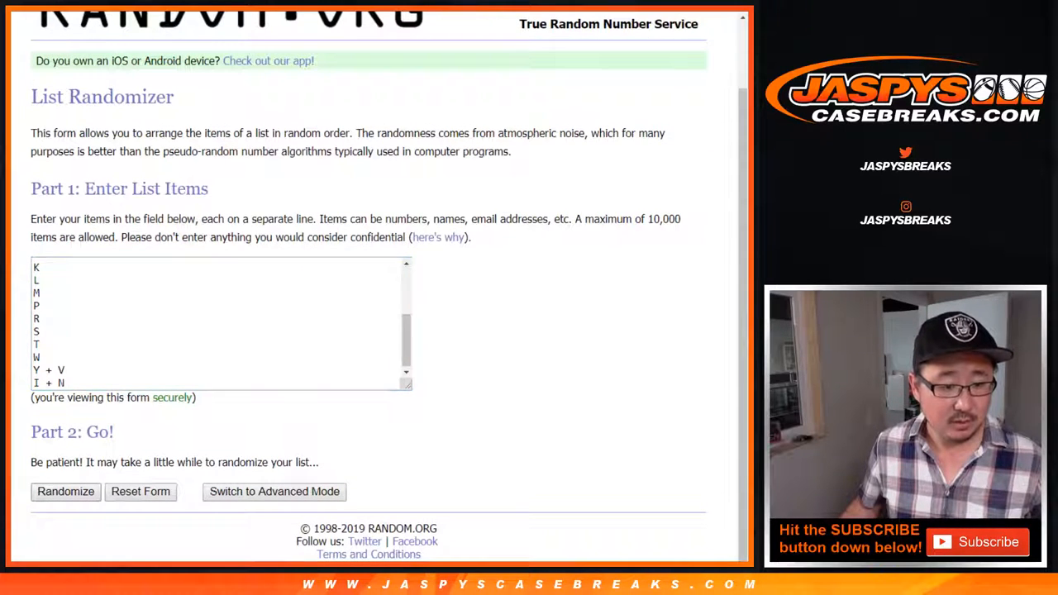
click(65, 491)
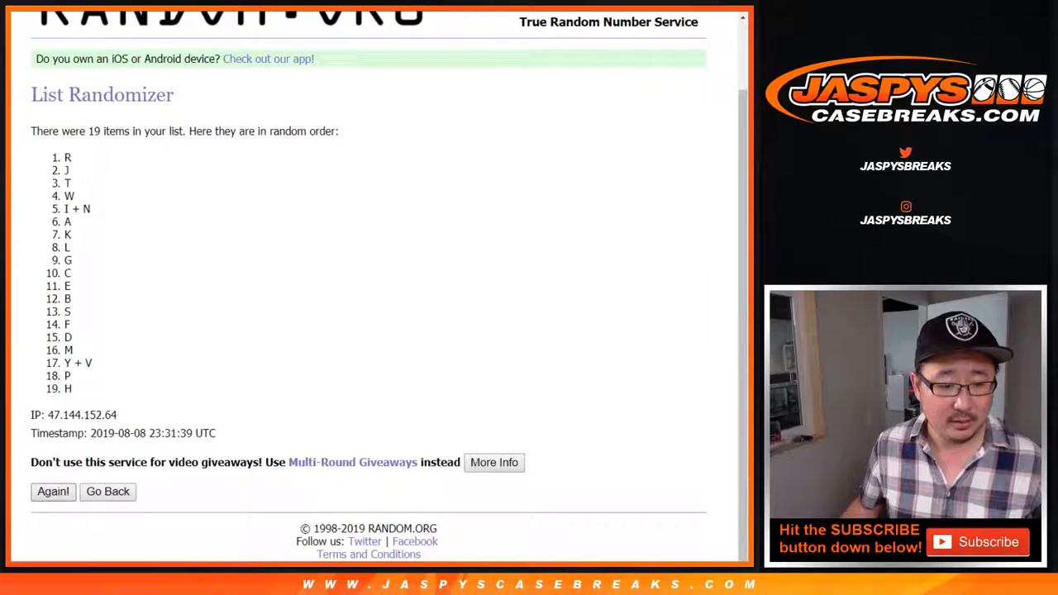
click(52, 491)
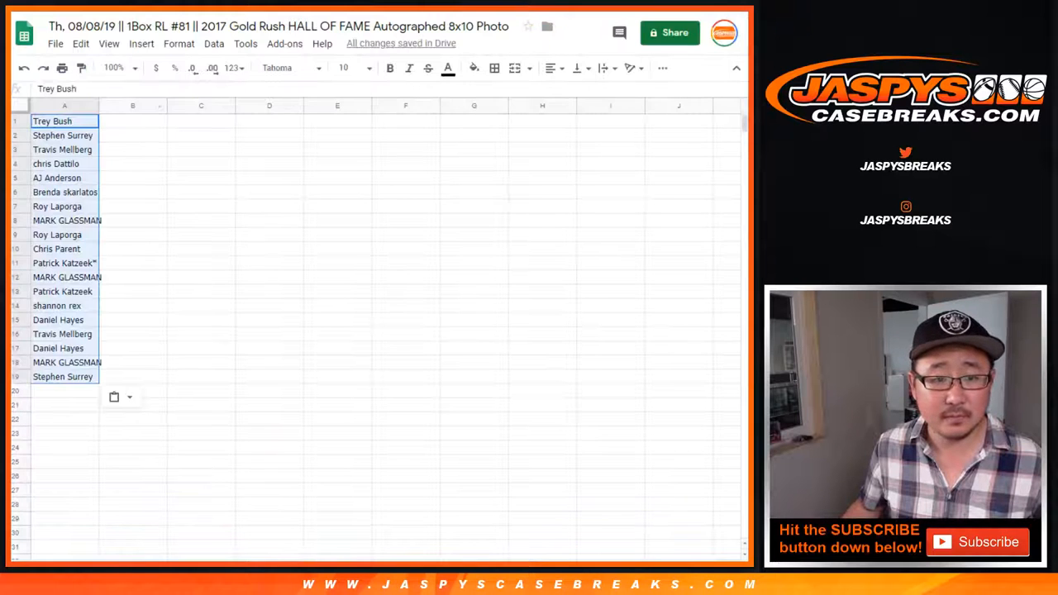
click(132, 121)
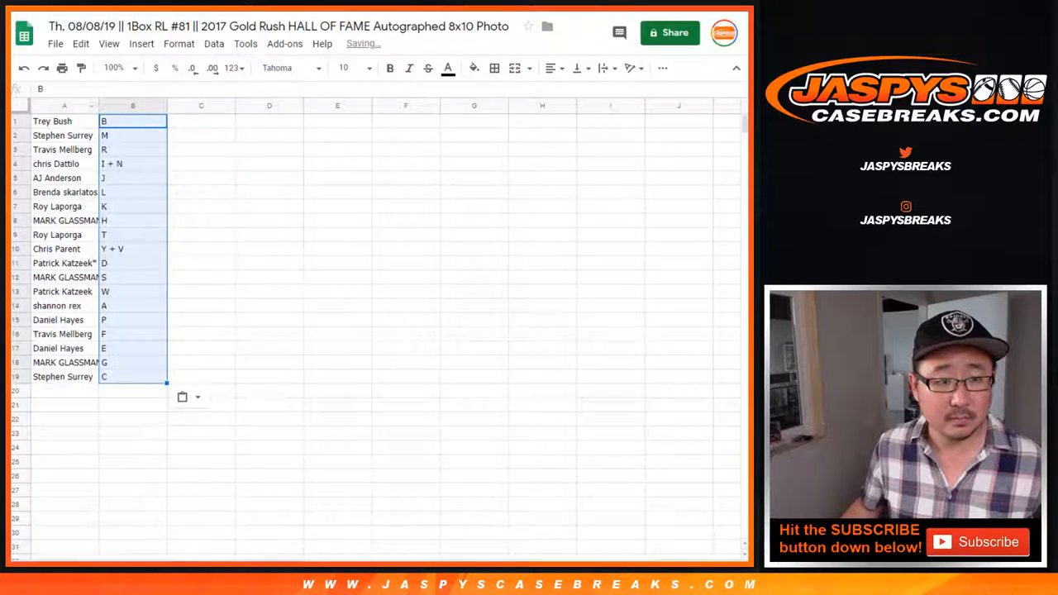
click(352, 67)
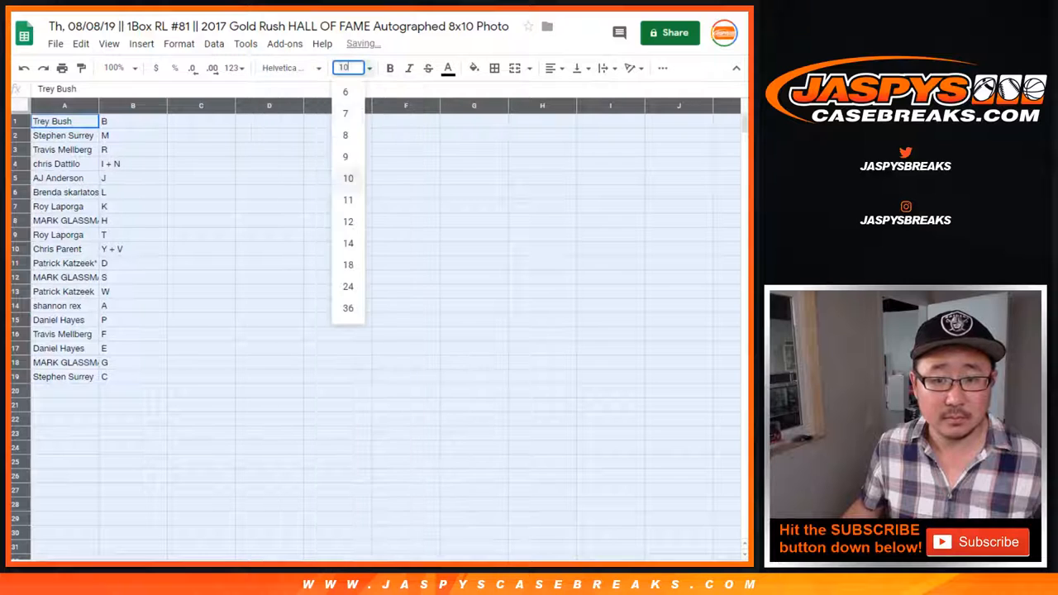
click(348, 264)
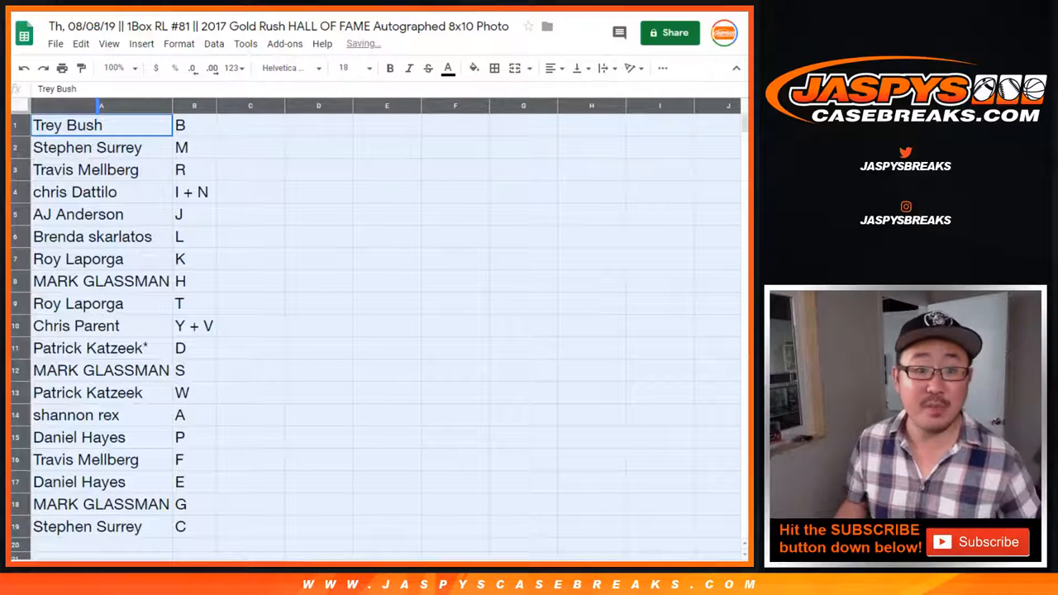
click(86, 169)
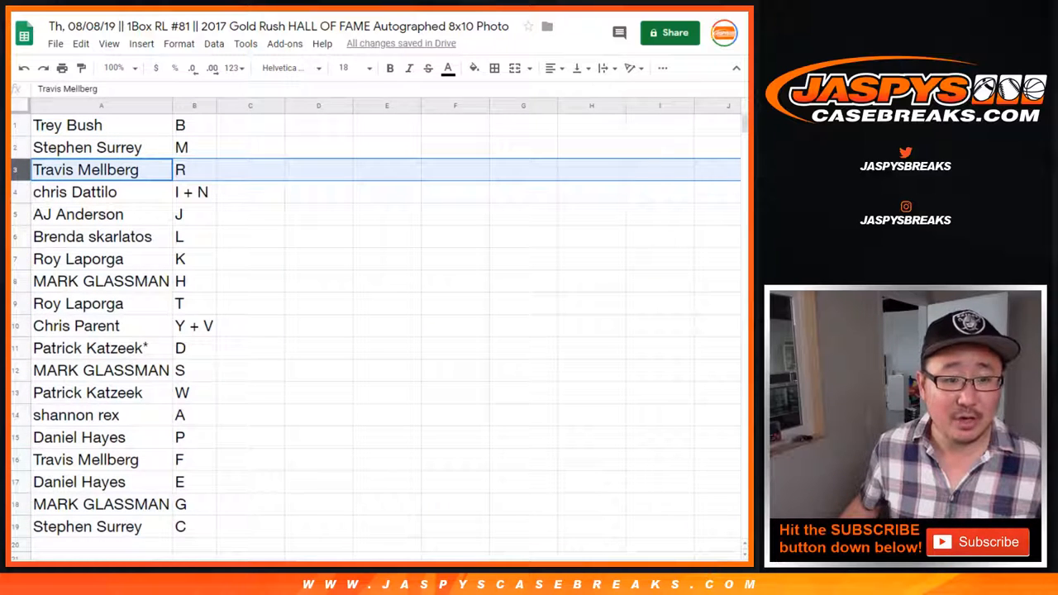
click(74, 192)
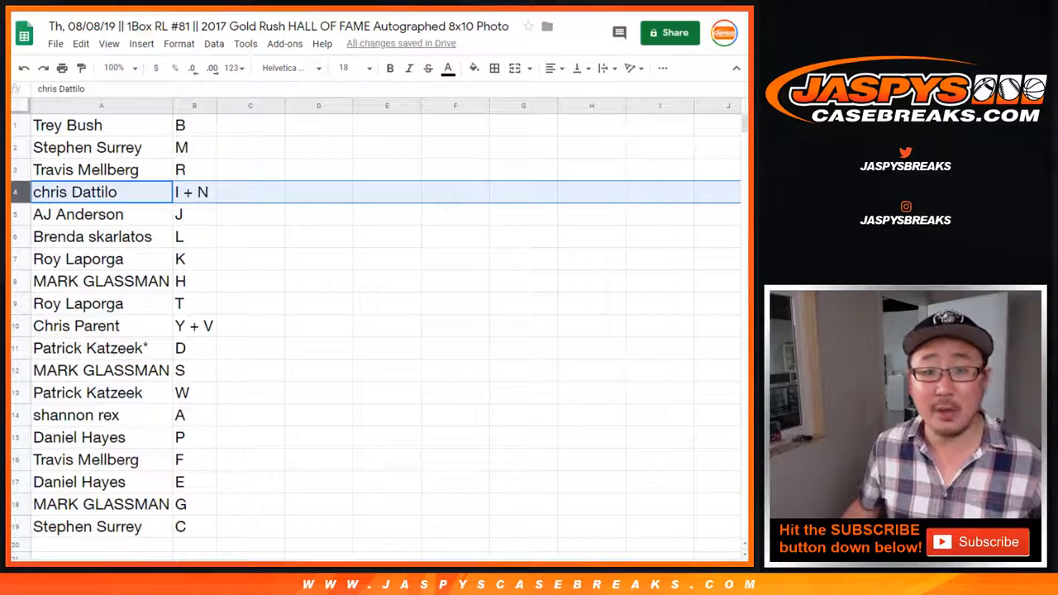
click(78, 214)
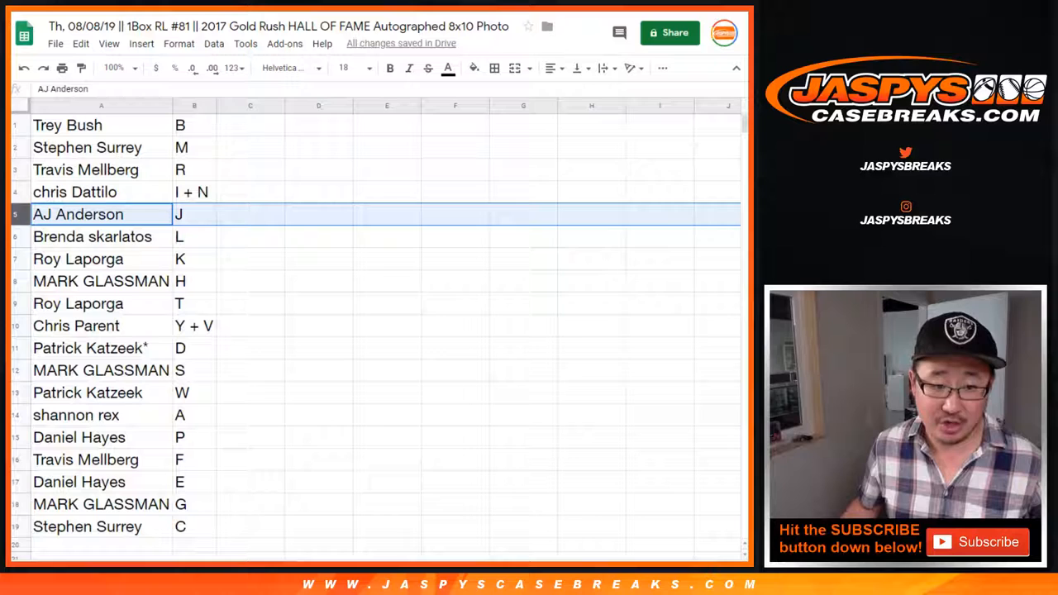
click(100, 281)
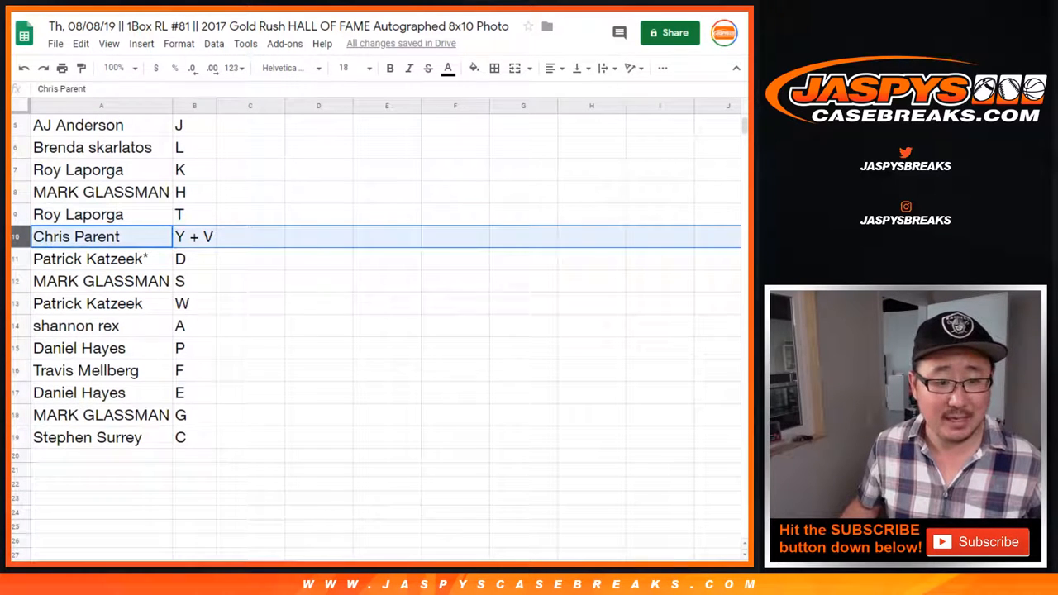
click(91, 258)
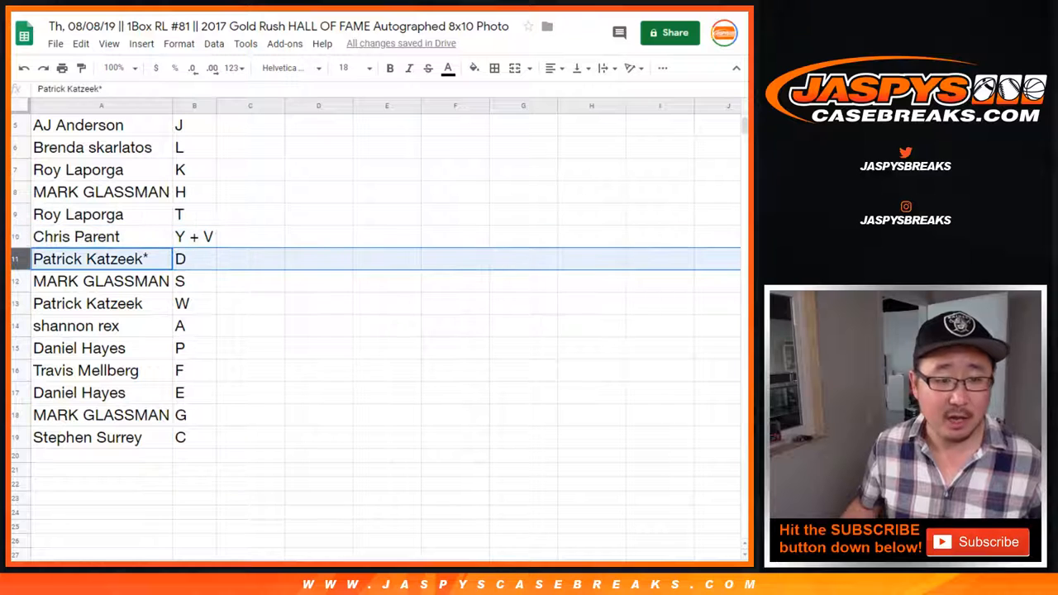
click(101, 280)
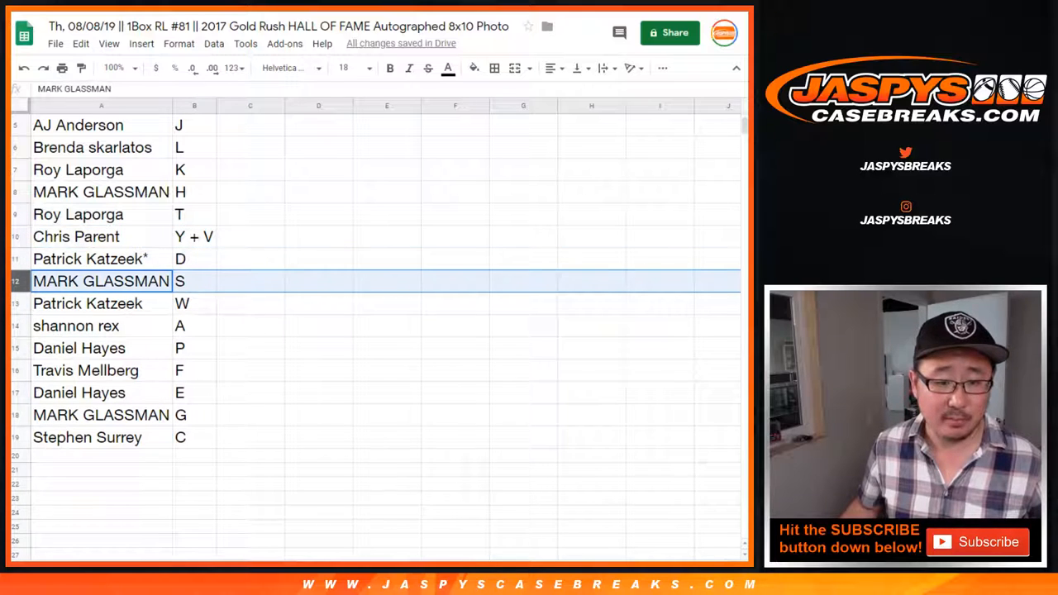
click(101, 325)
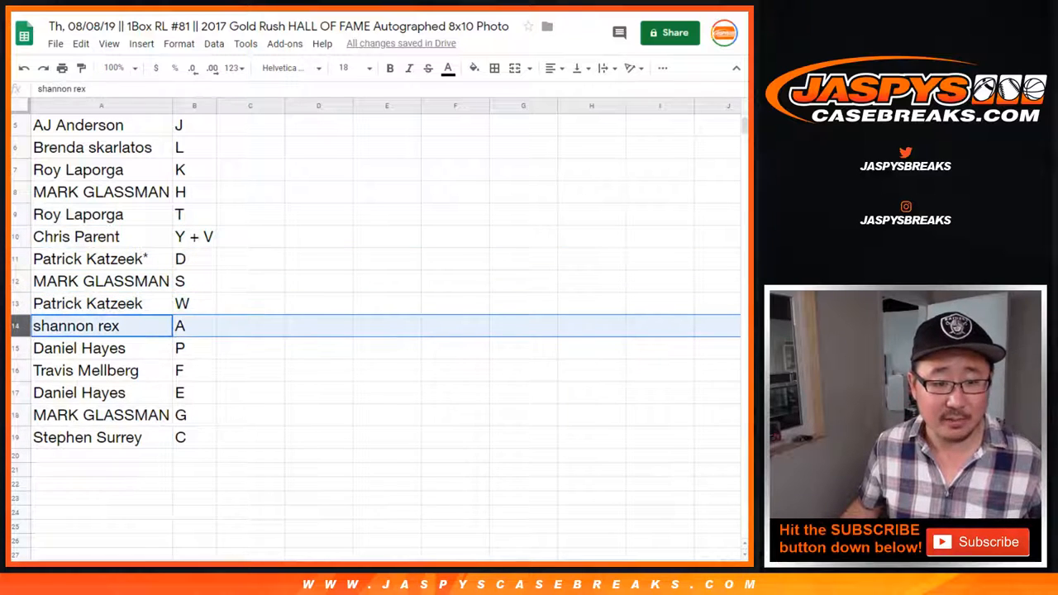
scroll(down, 3)
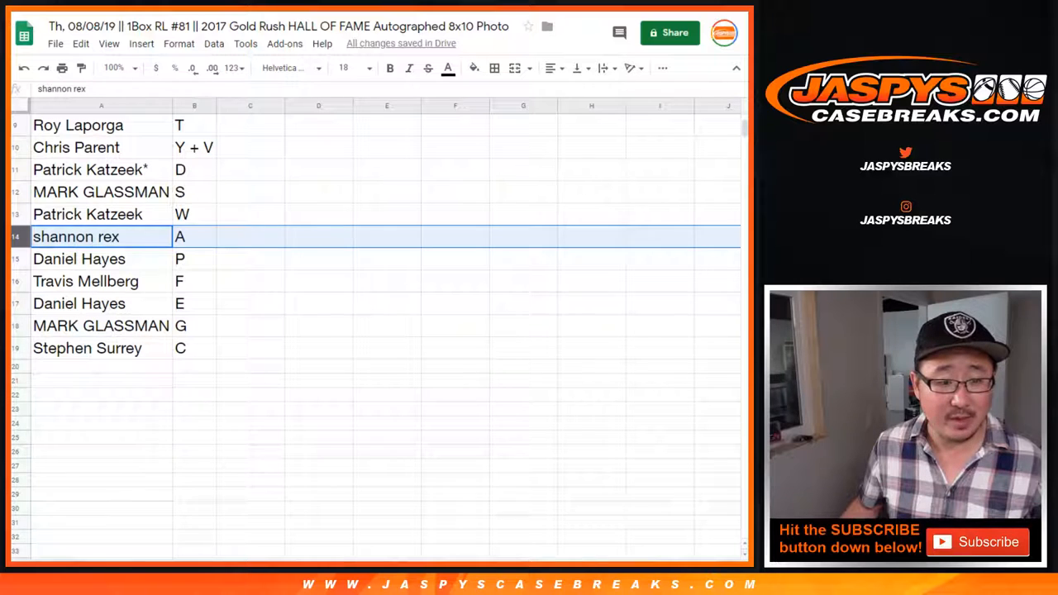
click(101, 281)
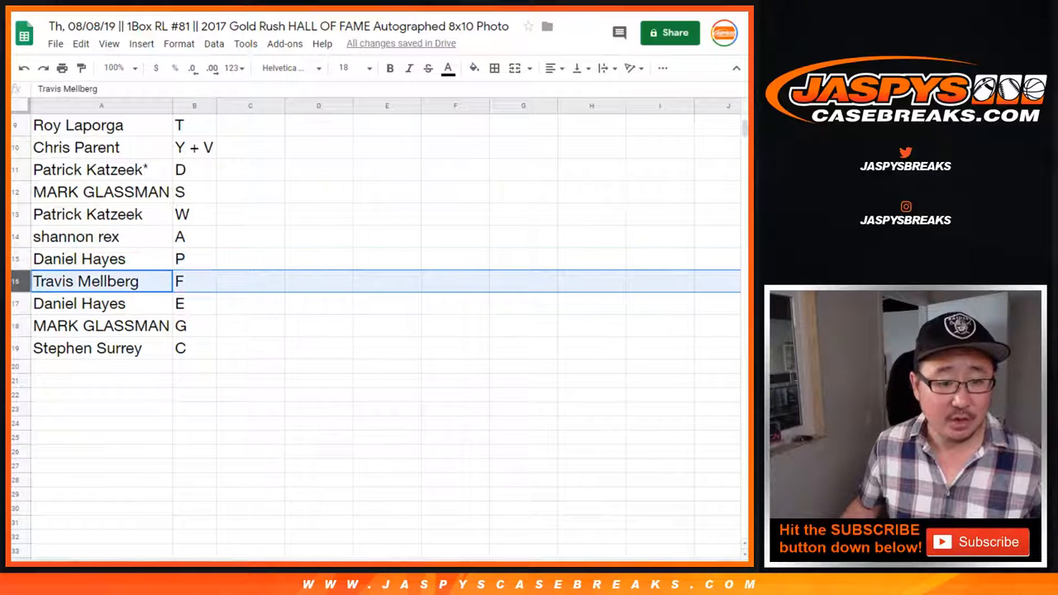
click(101, 325)
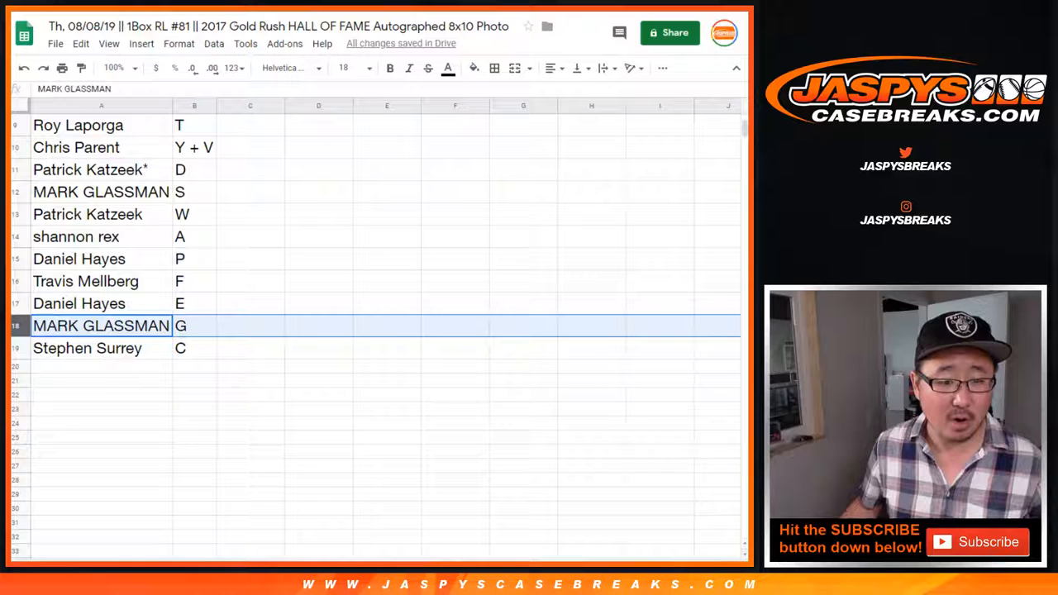
click(101, 347)
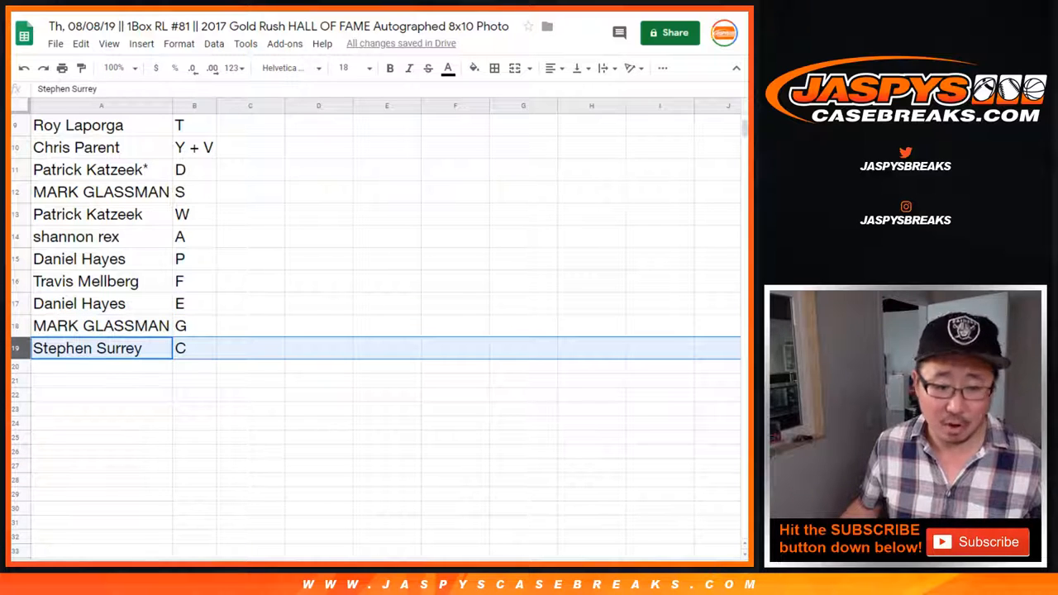
scroll(up, 3)
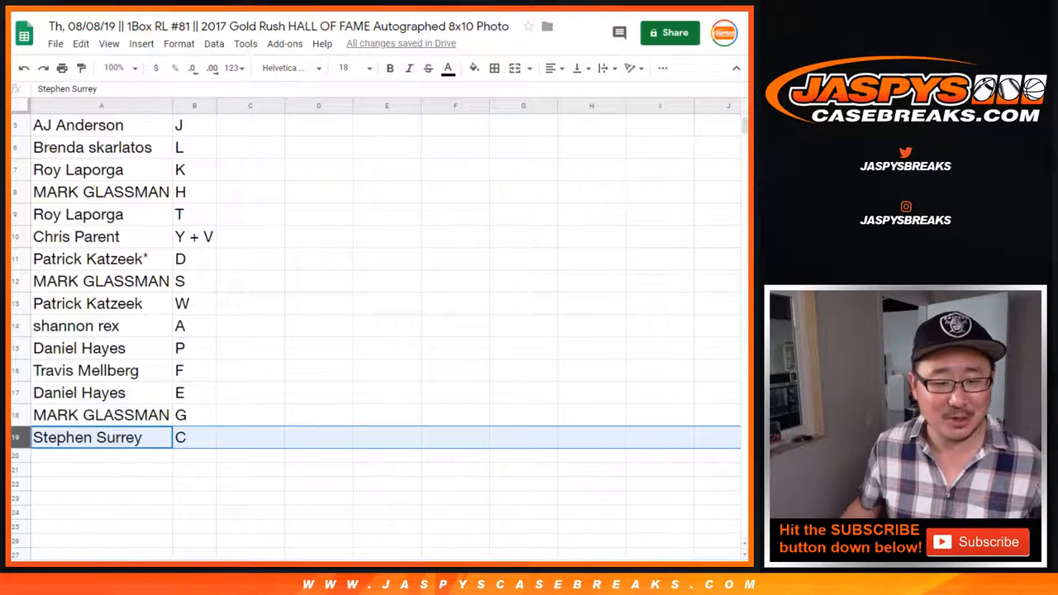
- Sort the sheet by column B, A→Z, ordering the name–letter pairs by letter
click(213, 44)
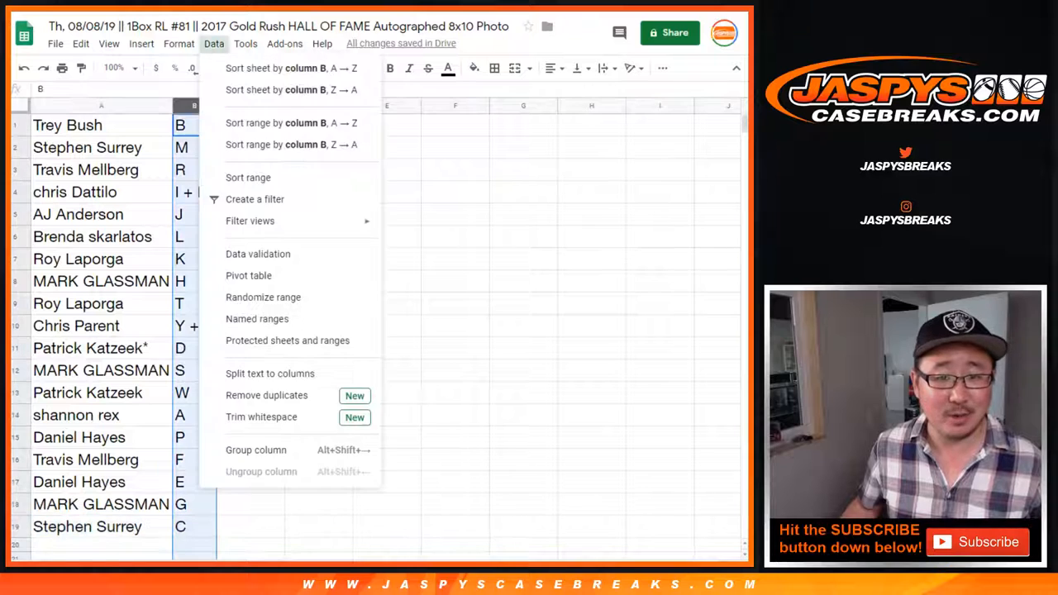
click(289, 67)
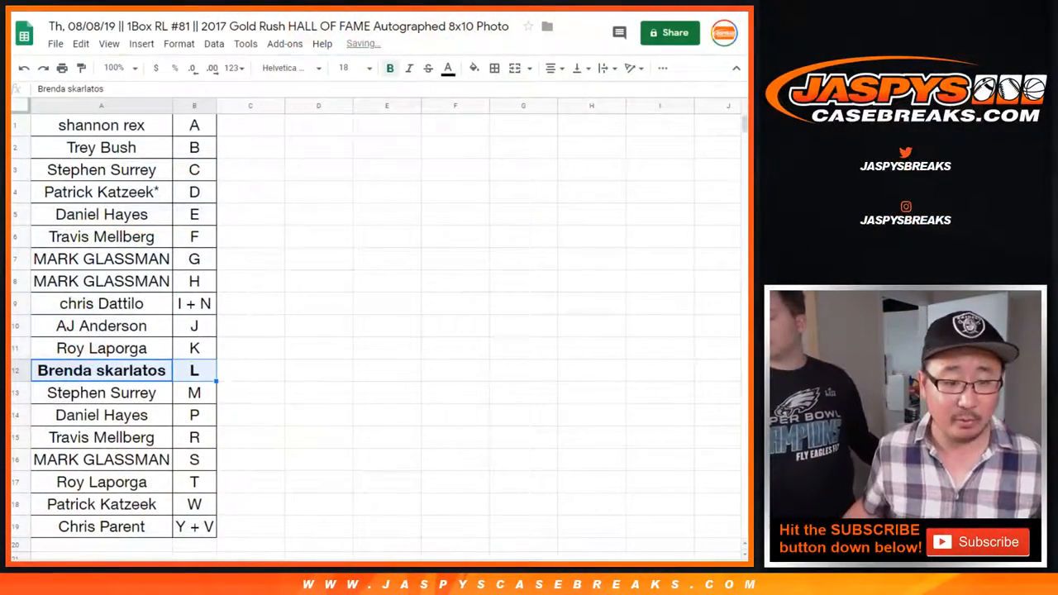
click(101, 125)
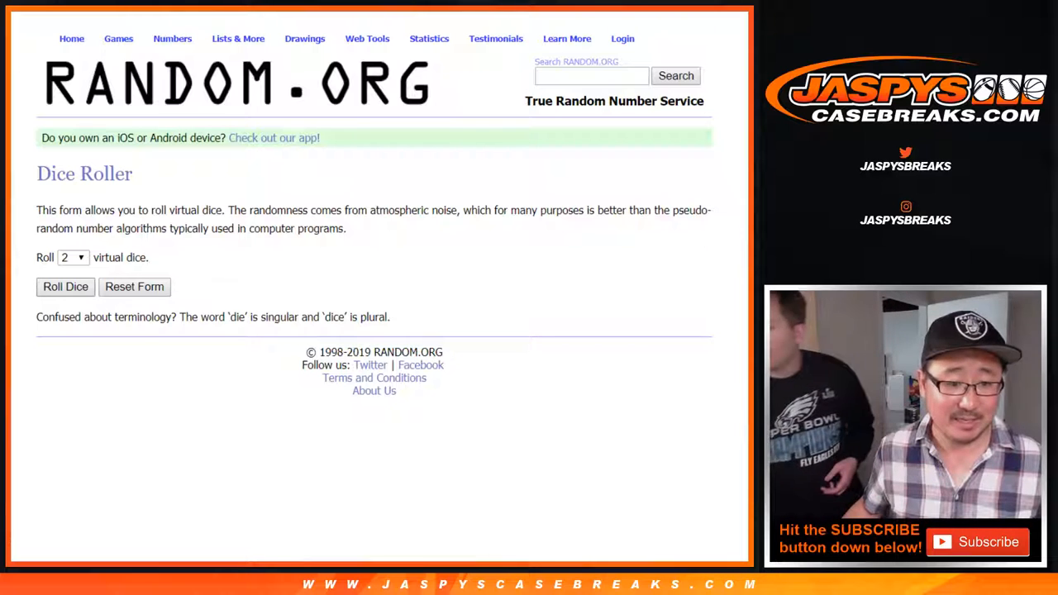
click(66, 286)
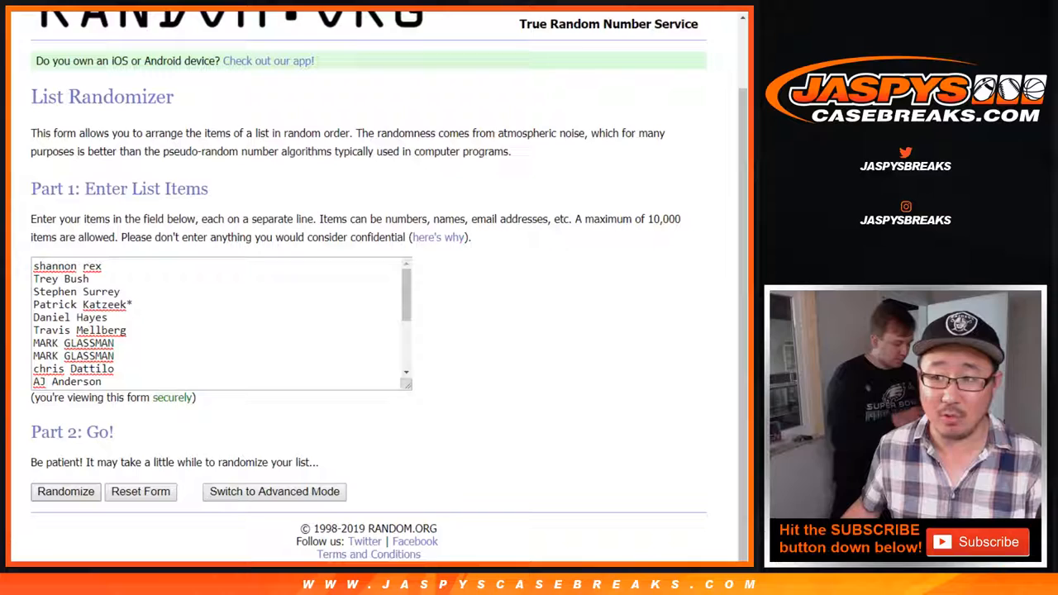
click(65, 491)
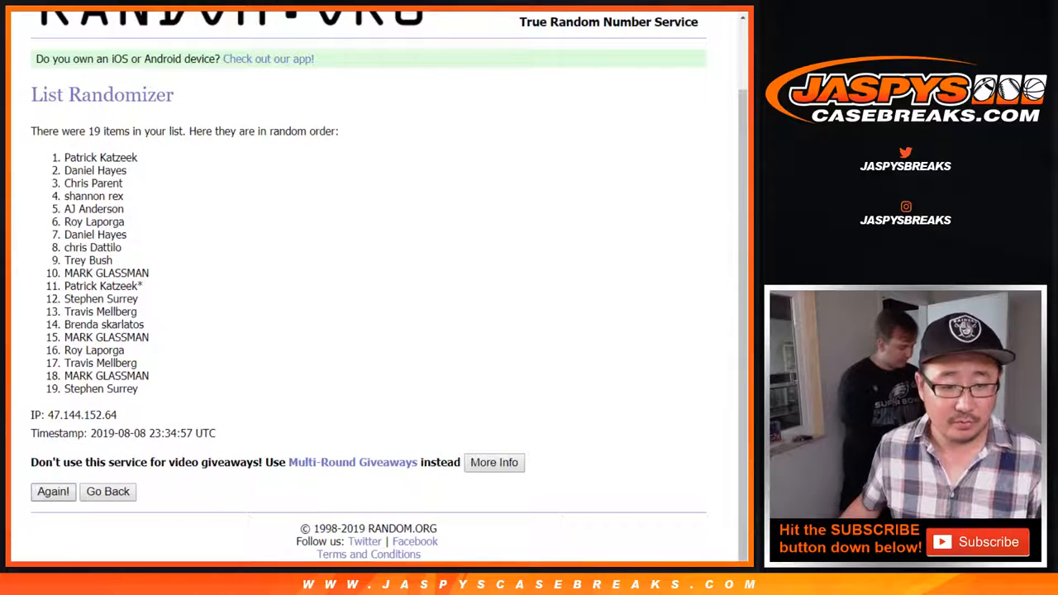
click(52, 491)
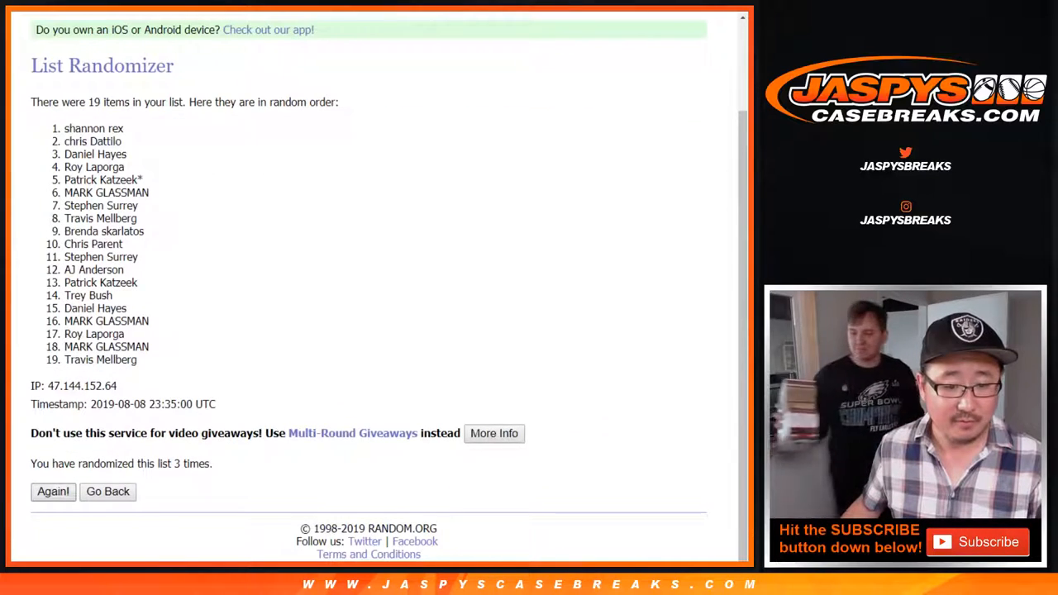
click(52, 491)
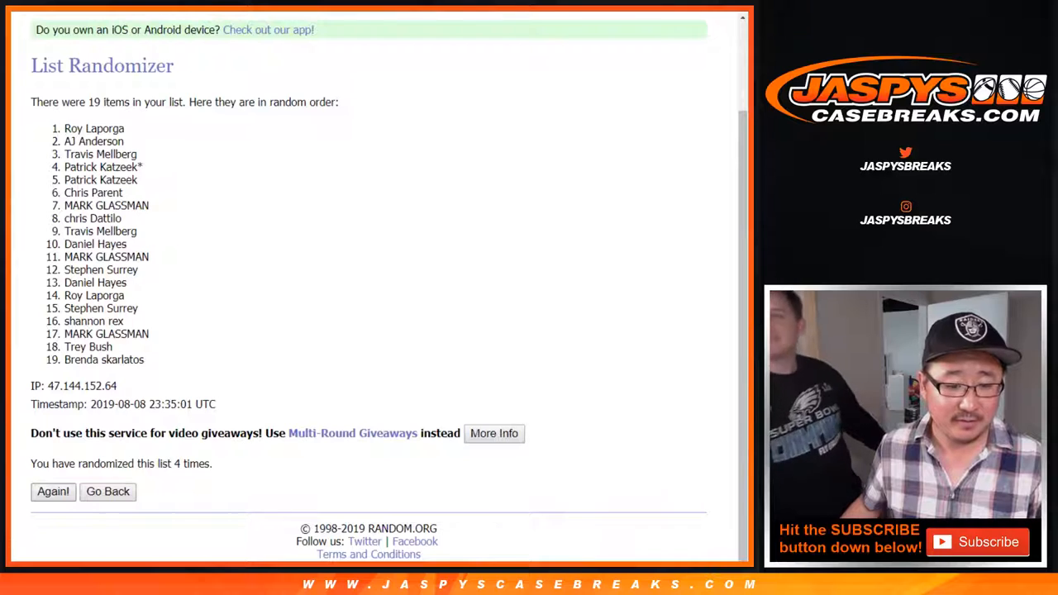
click(52, 491)
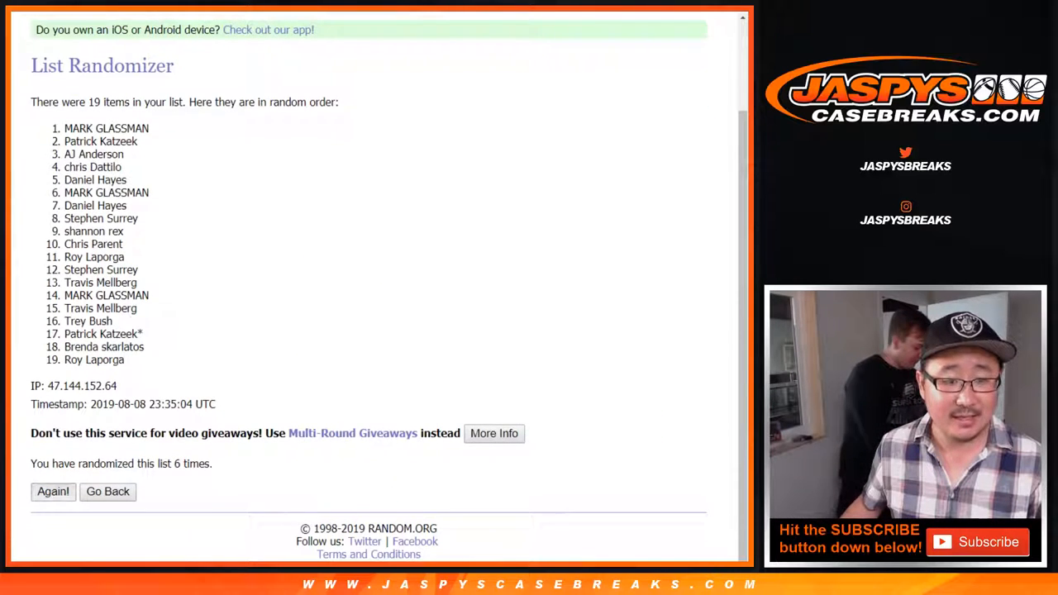
click(52, 491)
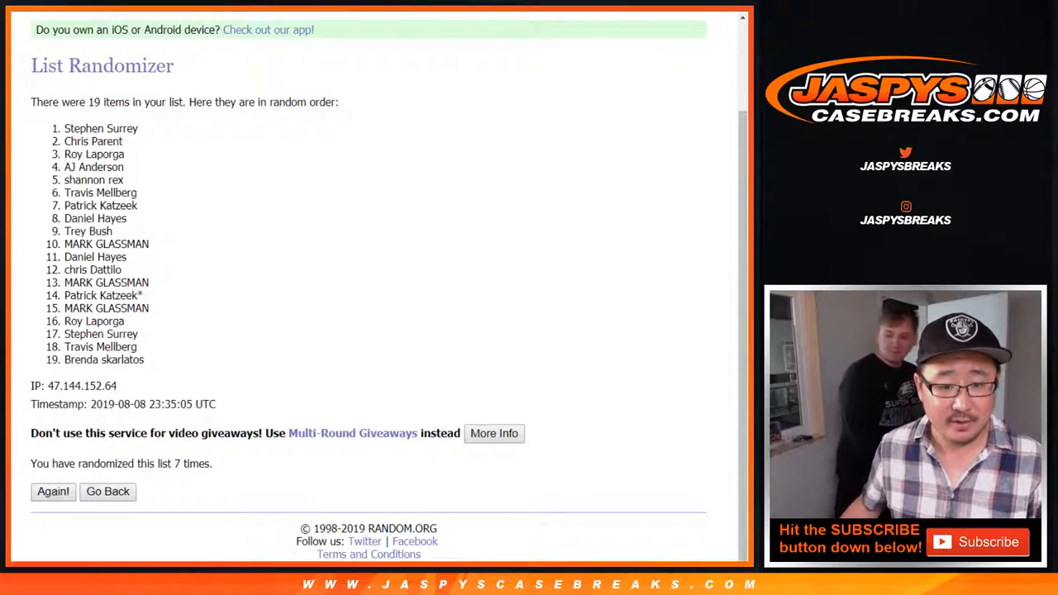